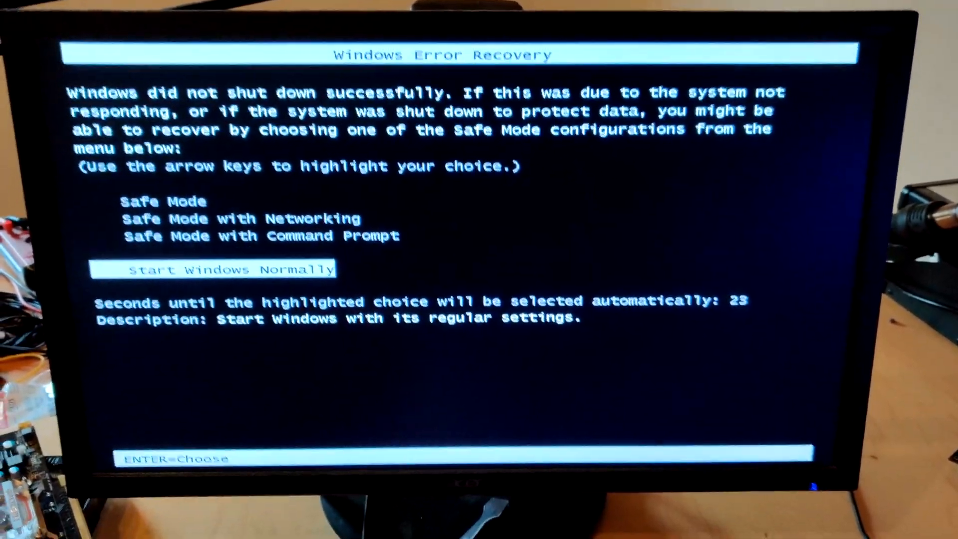
Step: Boot Windows with its regular settings from the Windows Error Recovery menu
key(Enter)
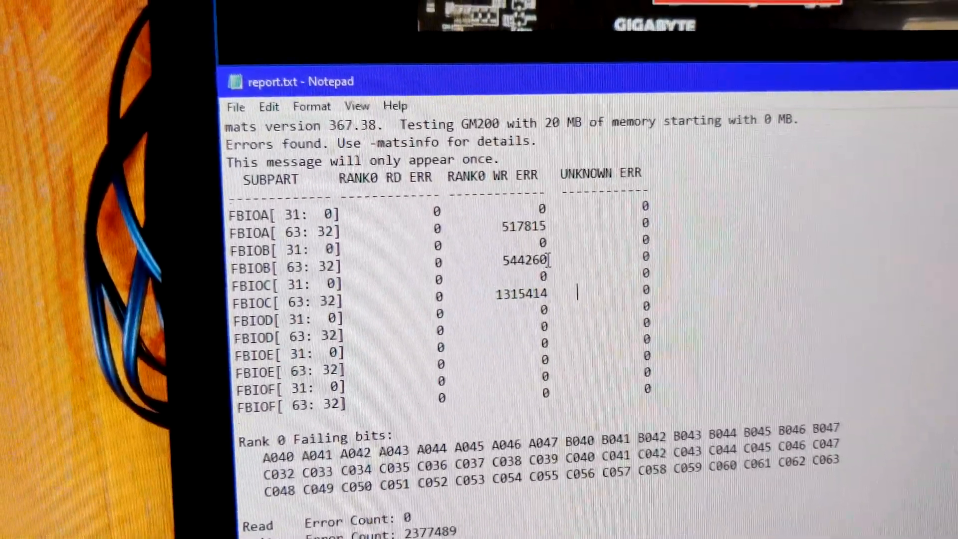
Step: Highlight the FBIOA [63: 32] write error value 517815 in report.txt
double_click(523, 226)
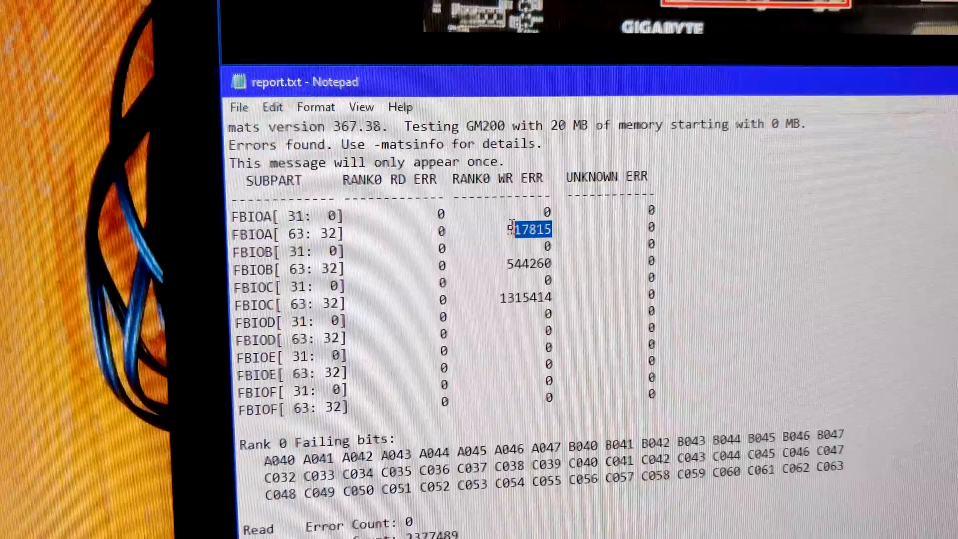